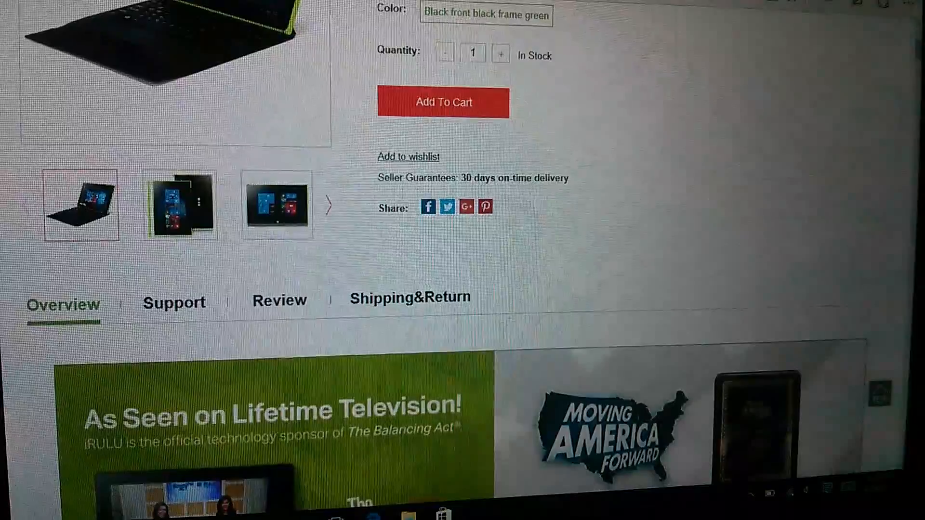
Scroll the W20 product page to show its title, $219.99 price and Add To Cart button.
scroll(up, 3)
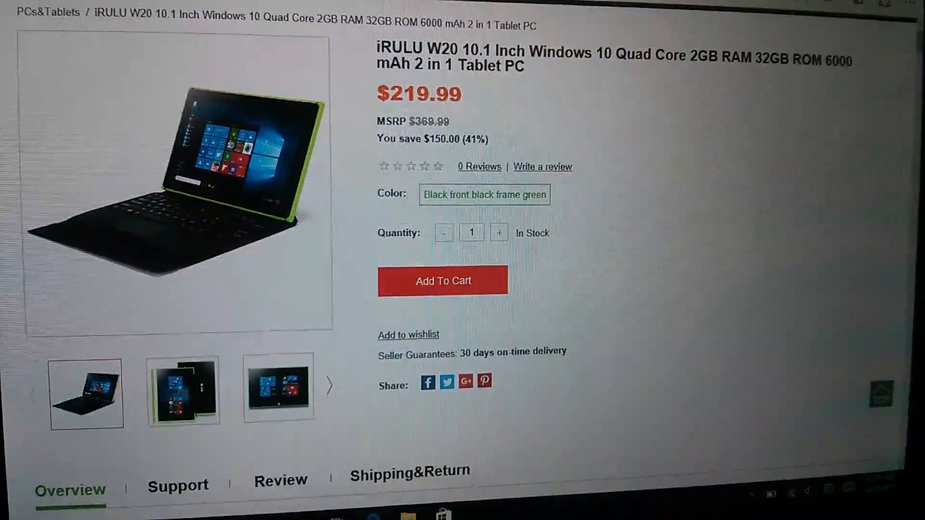
scroll(down, 3)
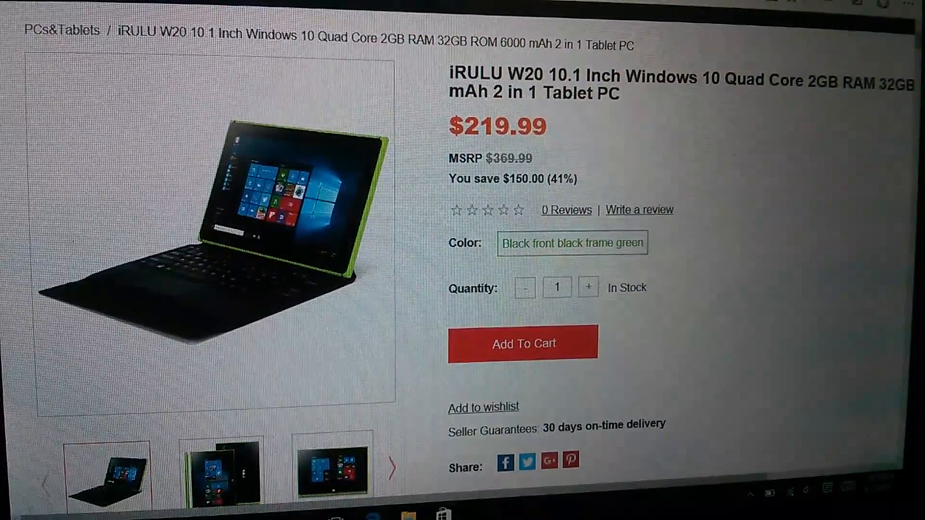
Scroll the gallery to the large back-view image with the iRULU, Intel and Windows logos.
scroll(down, 3)
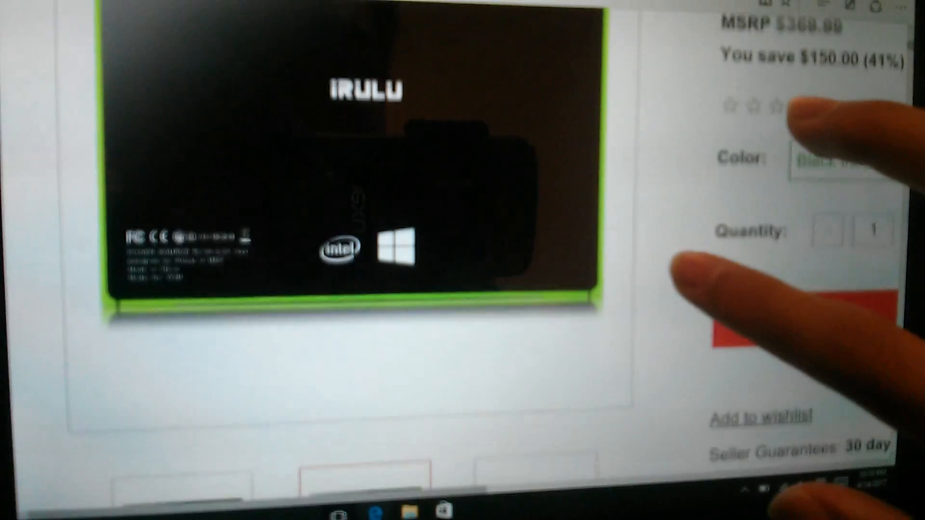
Scroll down to the specification list: Z8350 quad-core CPU, 2GB RAM, 32GB storage, 6000 mAh battery.
scroll(down, 3)
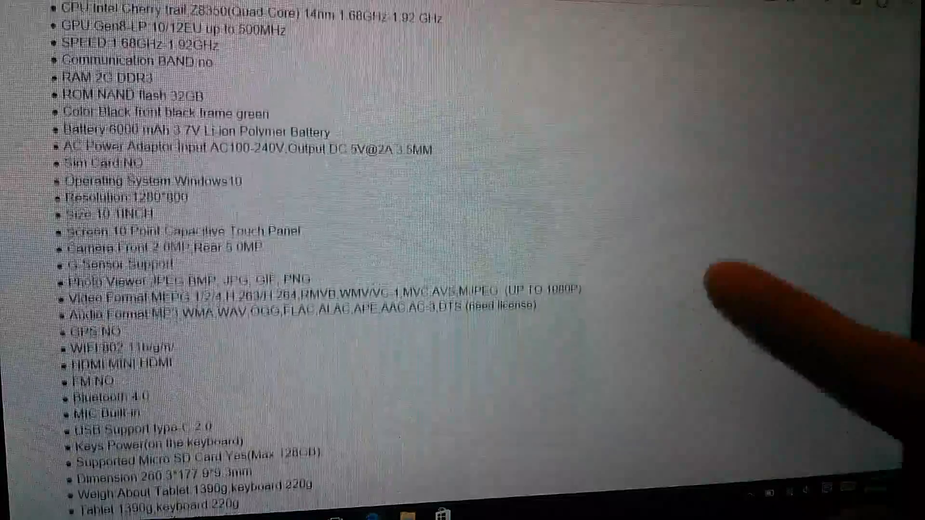
Scroll to the end of the specifications covering I/P ports, software and included accessories.
scroll(down, 3)
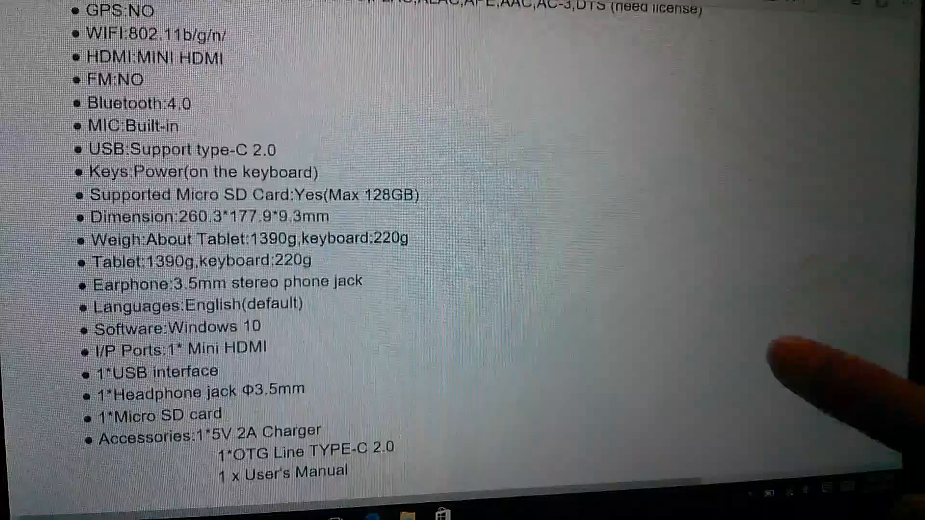
scroll(down, 3)
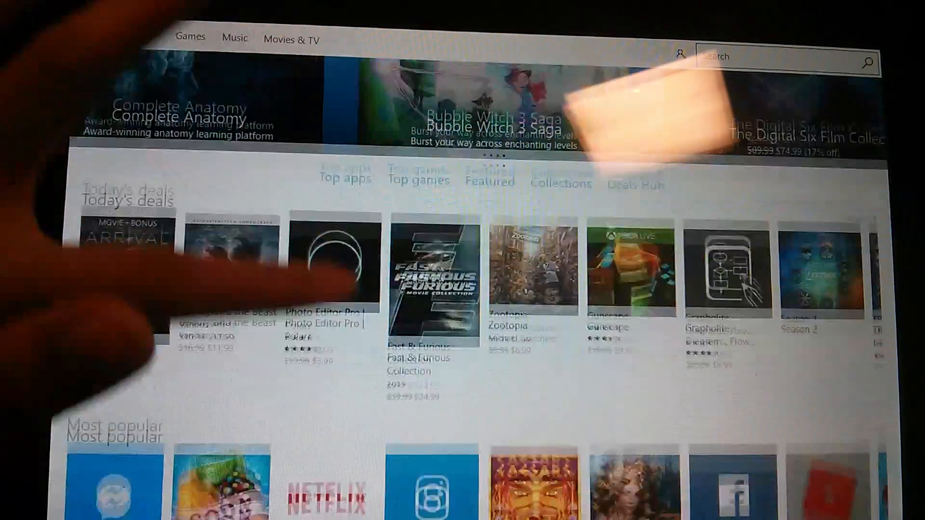
Scroll the Store Home from Today's deals down to Top-selling TV shows and Collections, then leave to the Start screen.
scroll(down, 3)
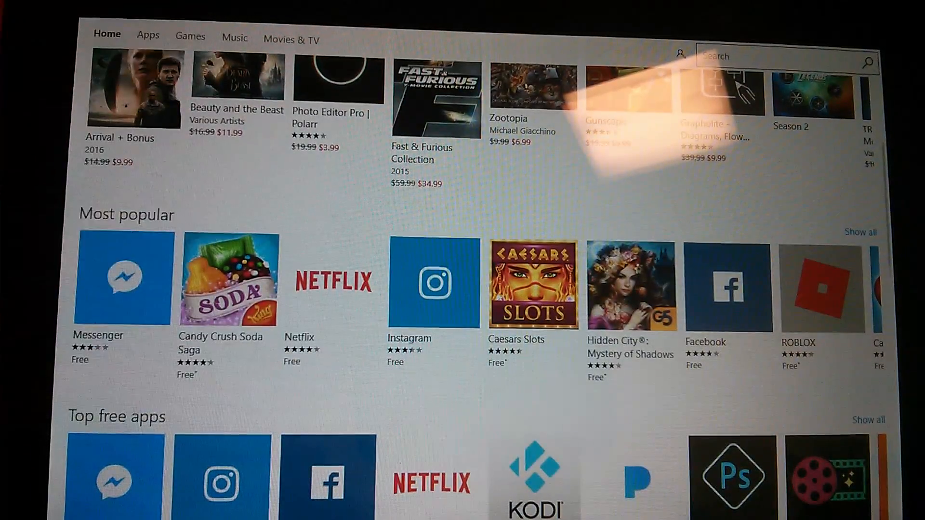
scroll(down, 3)
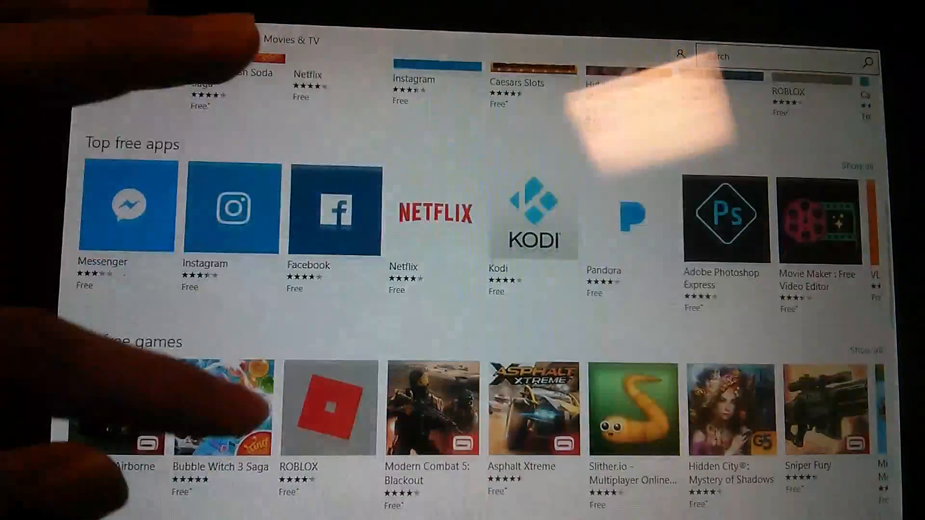
scroll(down, 3)
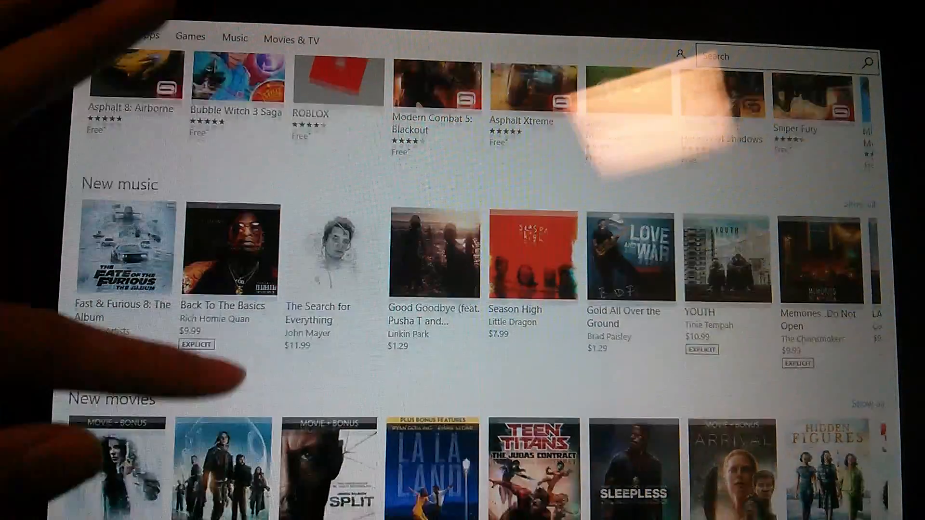
scroll(down, 3)
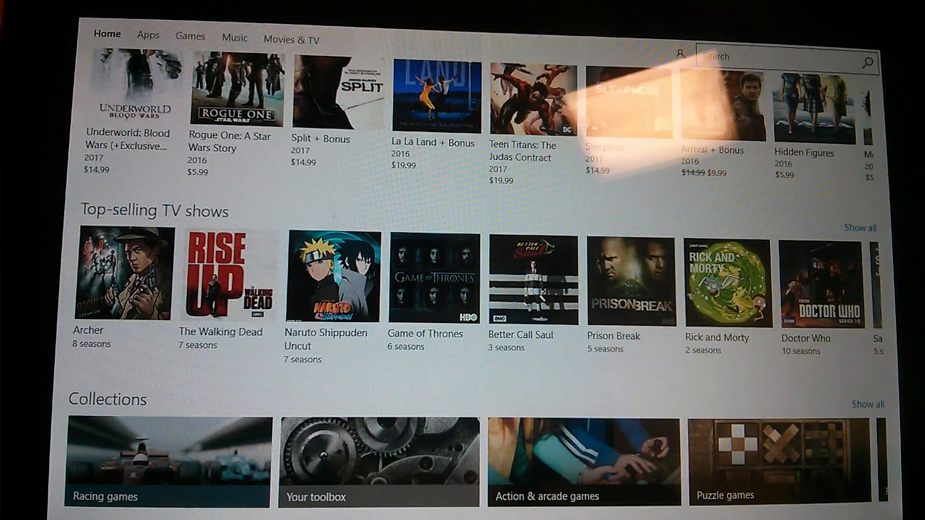
click(148, 38)
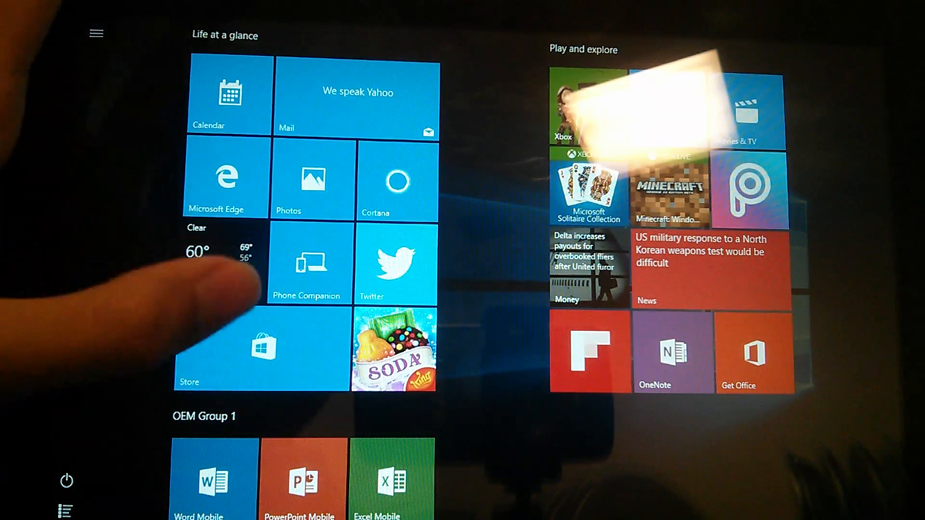
Launch the Microsoft Store from its Start screen tile.
click(210, 478)
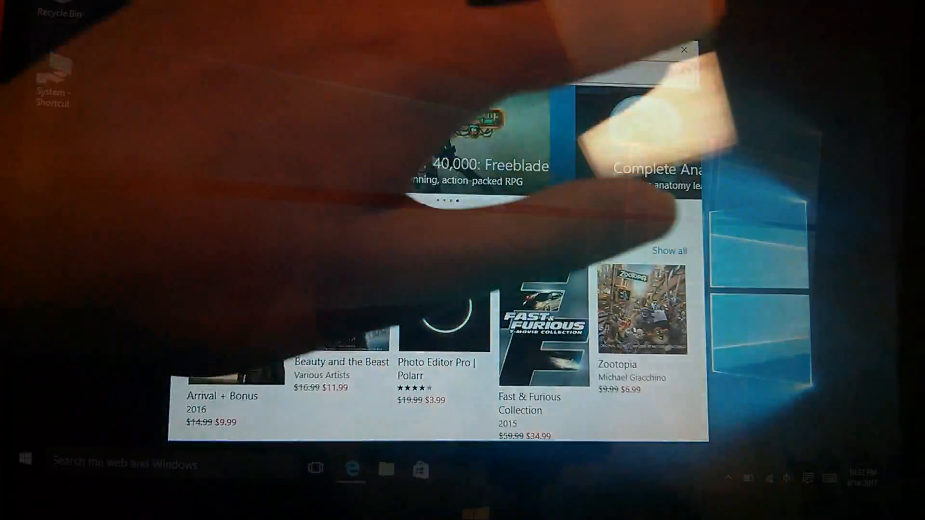
Close the Store window and return to Edge, where the iRULU page asks whether to leave.
click(683, 49)
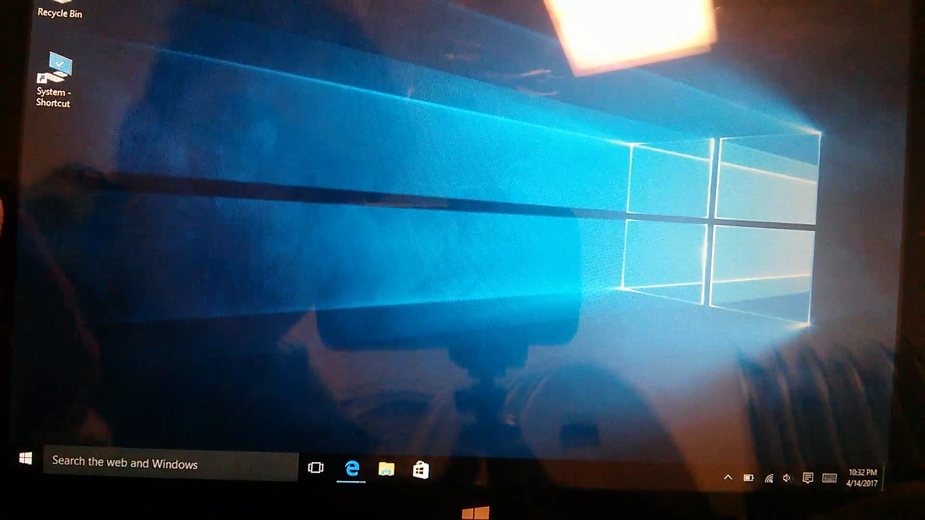
click(316, 468)
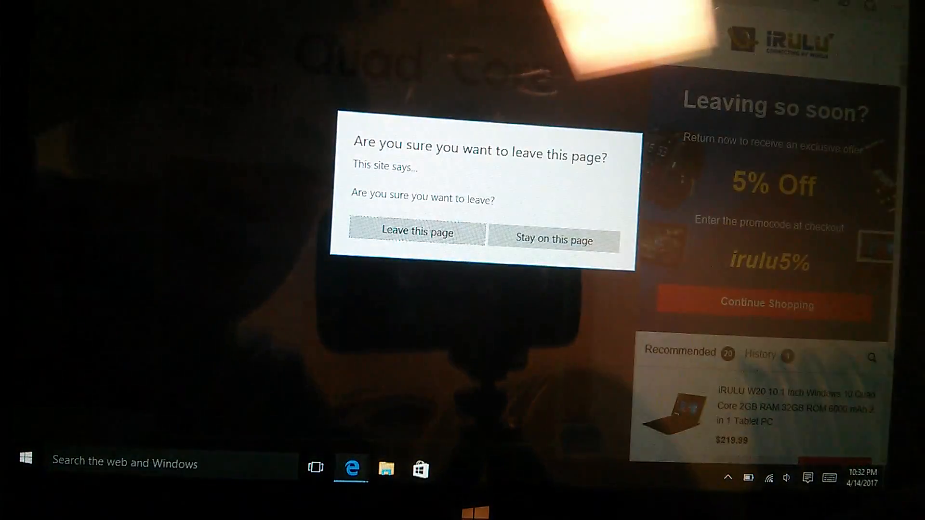
Choose 'Leave this page' so Edge closes and the empty desktop remains.
click(416, 232)
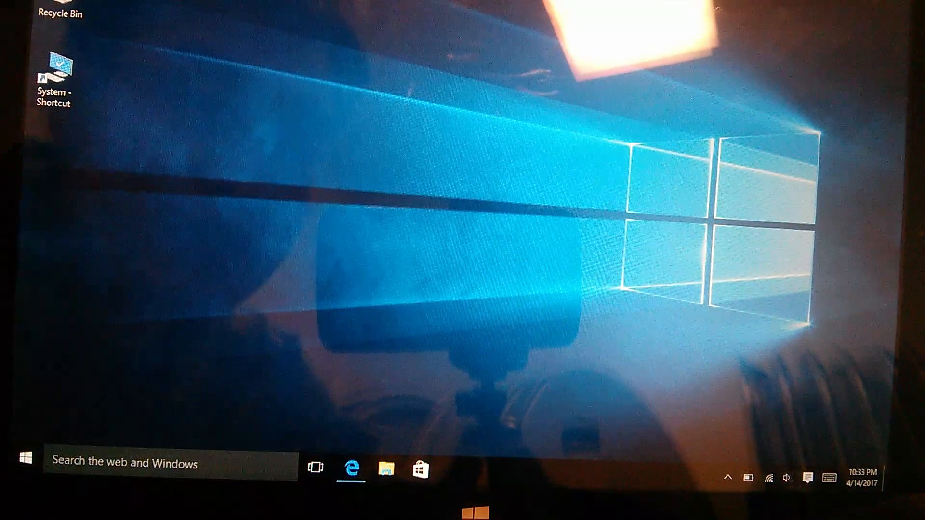
Bring up the Start menu to reach the Store tile.
click(23, 464)
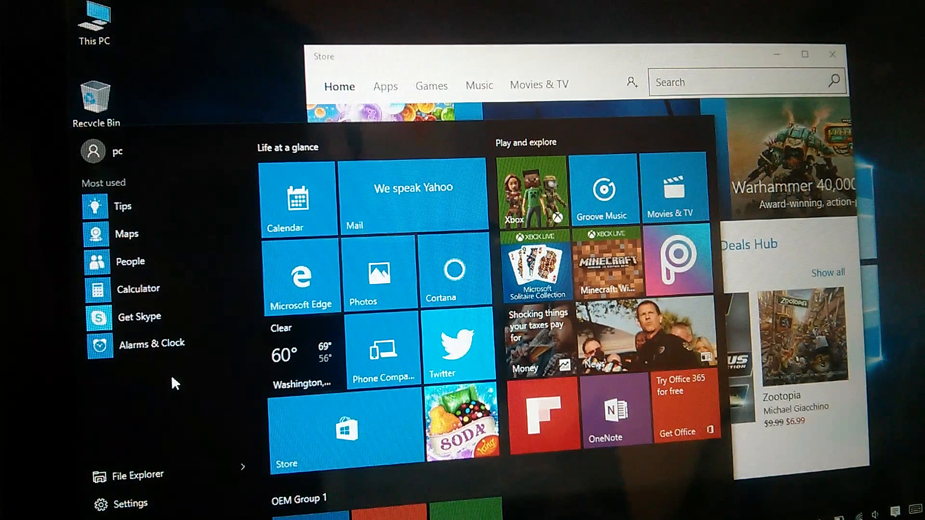
mouse_move(256, 312)
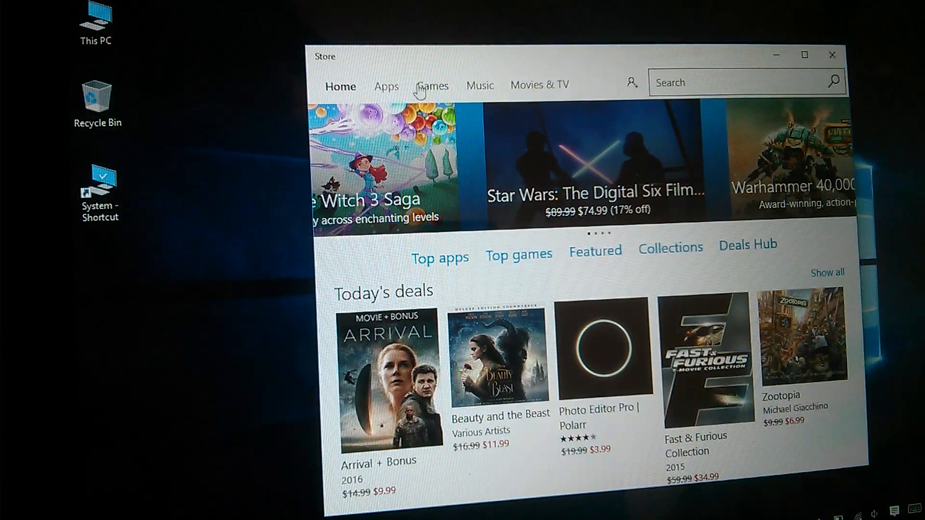
View the Store's Games section with top paid games, close the Store and bring up the Start menu.
click(432, 86)
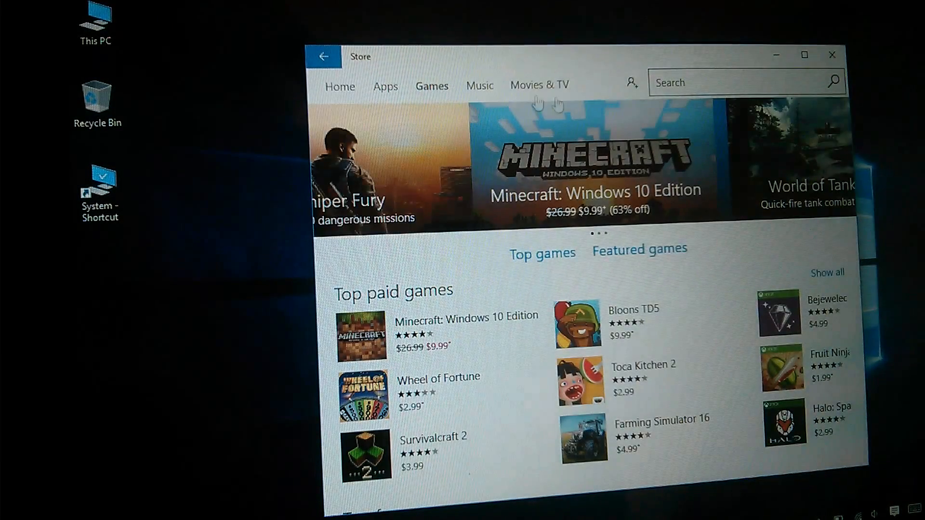
mouse_move(631, 64)
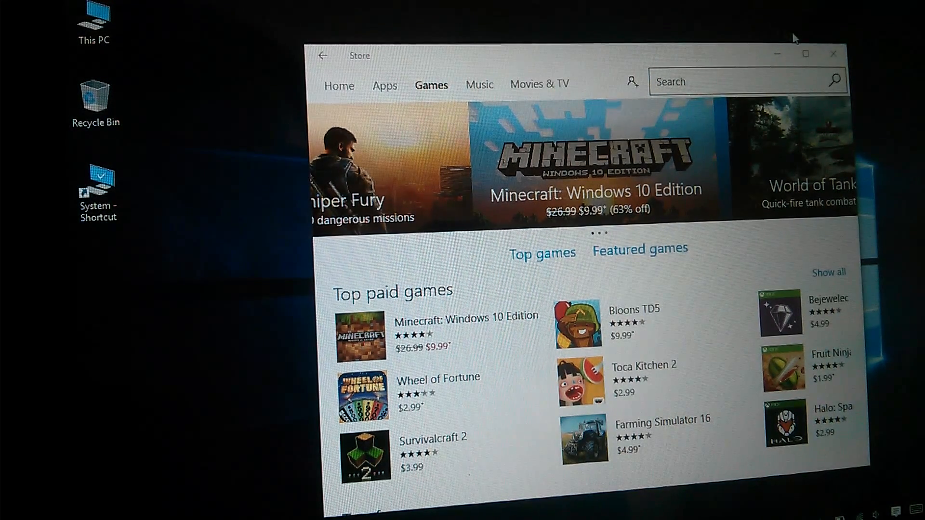
click(832, 54)
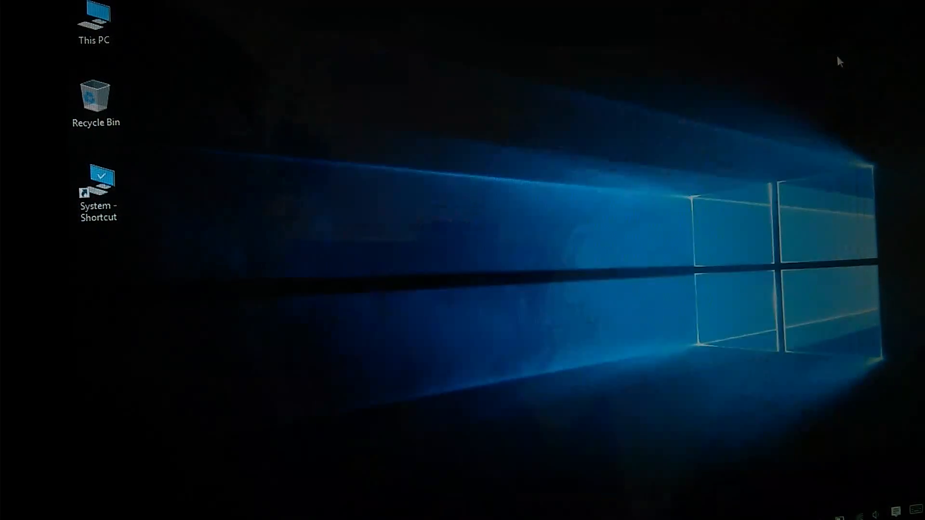
click(12, 512)
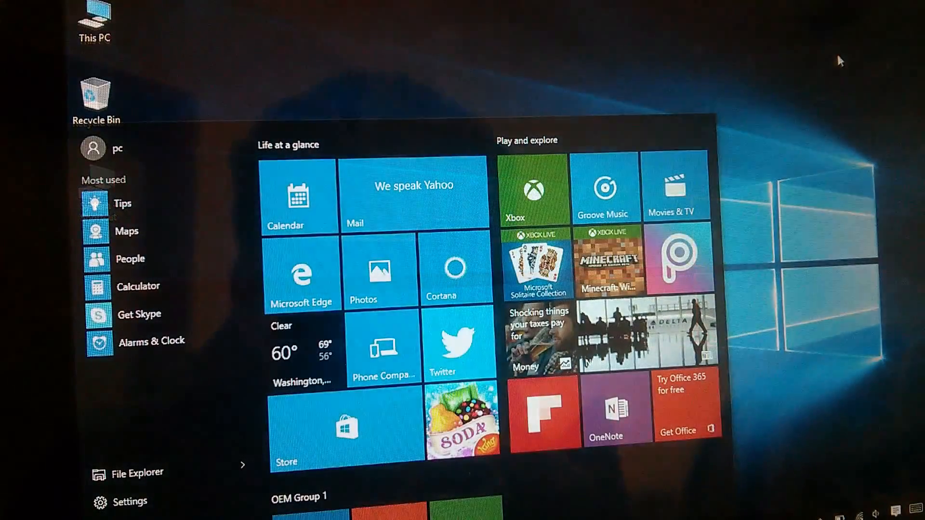